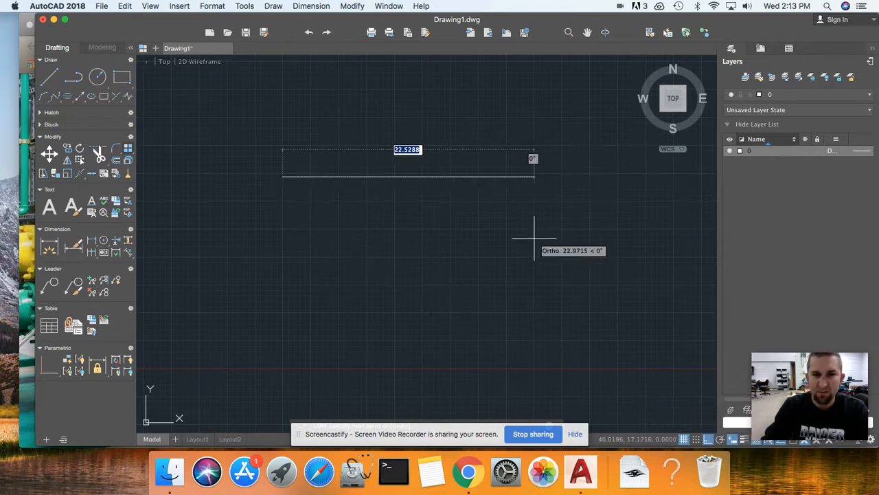
- Draw one horizontal line across the upper middle of the drawing
type("1")
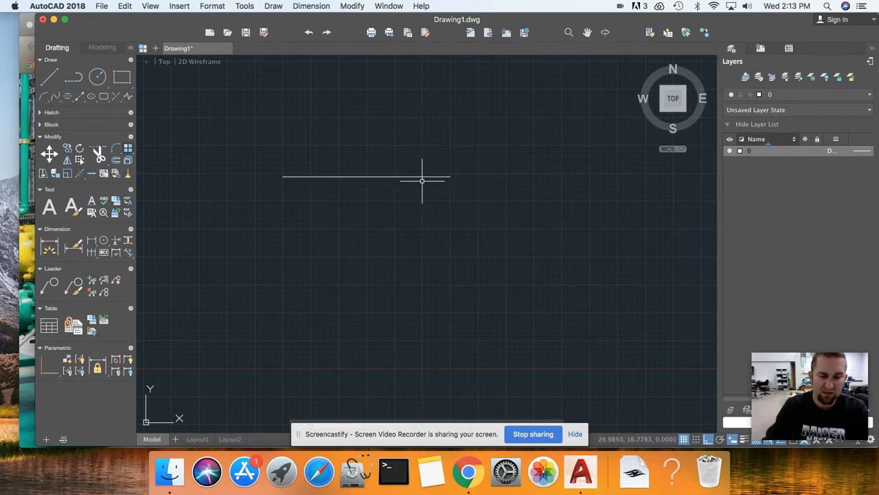
mouse_move(378, 195)
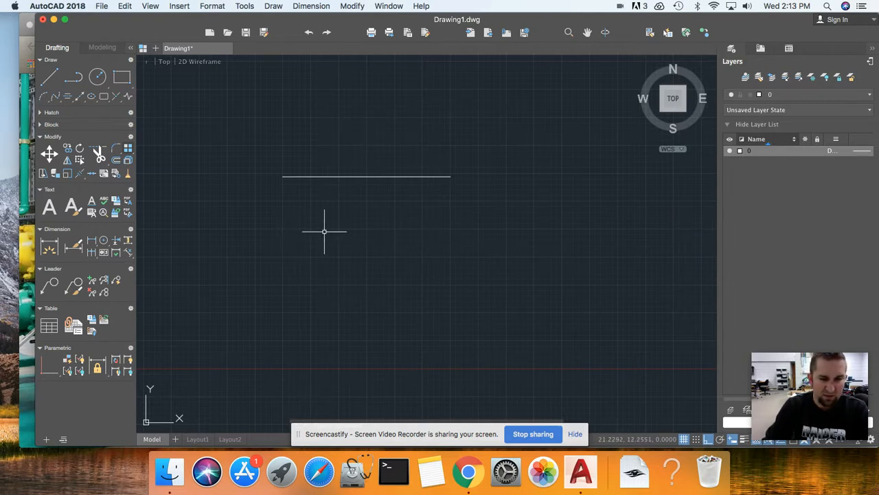
mouse_move(326, 228)
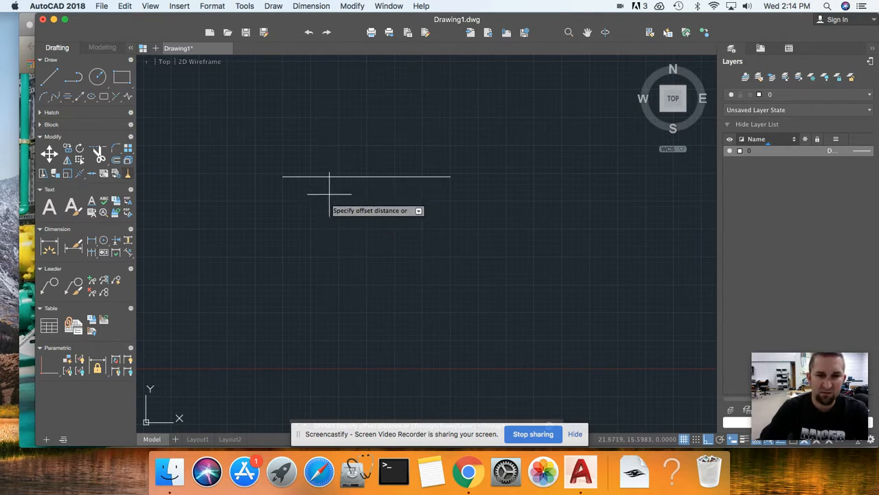
mouse_move(335, 165)
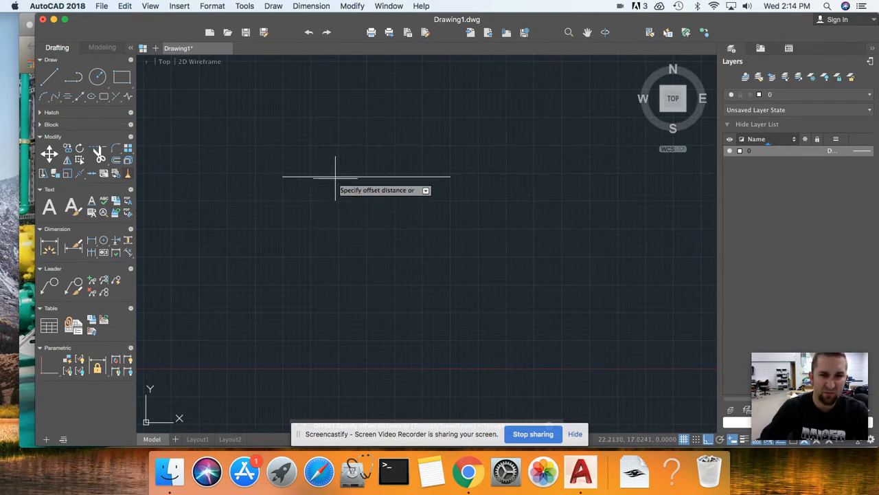
mouse_move(340, 240)
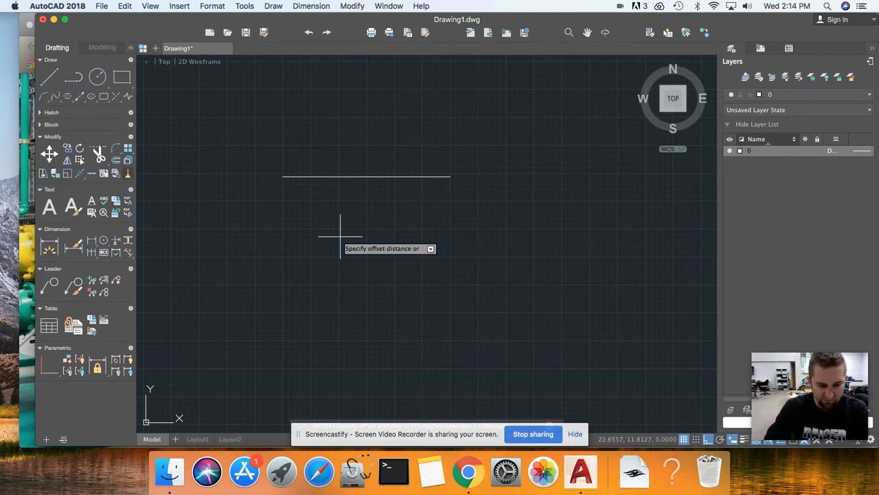
- Offset the horizontal line by a distance of 5 to create a parallel copy below it
type("5")
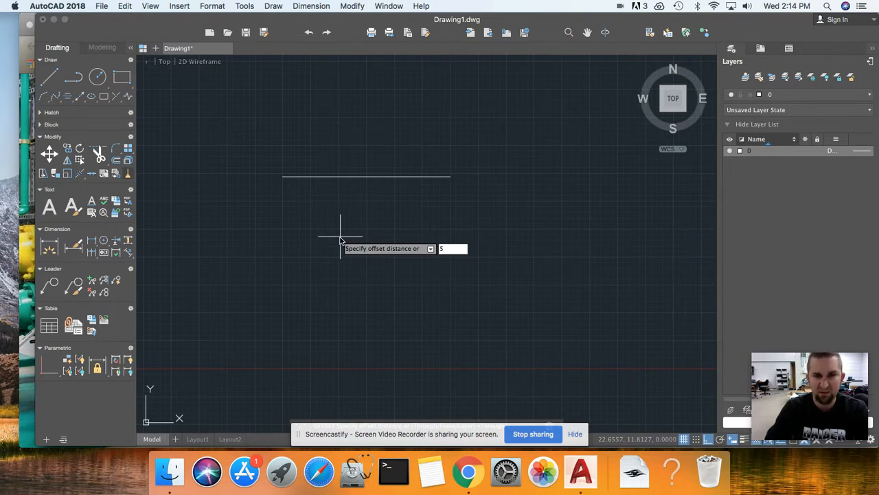
key("Return")
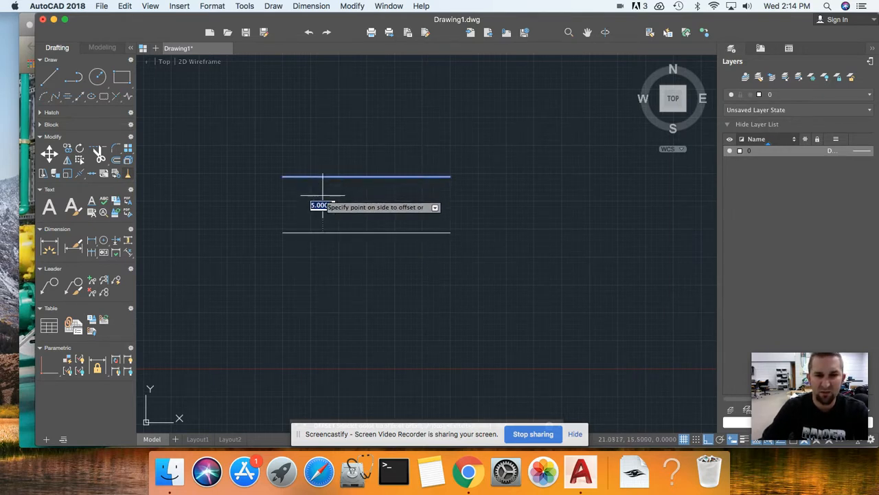
mouse_move(455, 325)
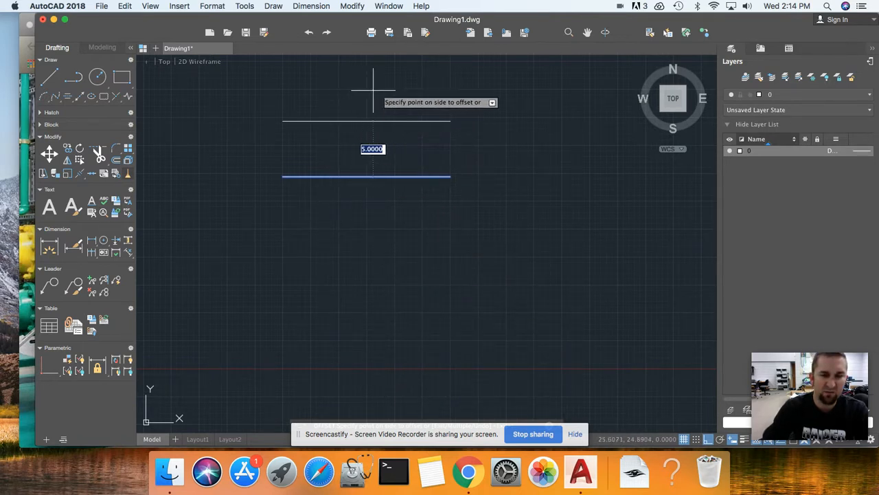
mouse_move(441, 76)
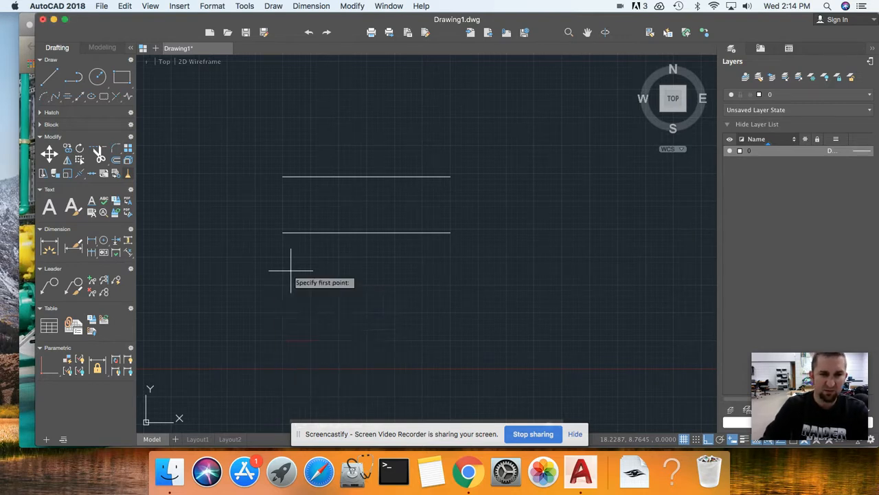
mouse_move(283, 228)
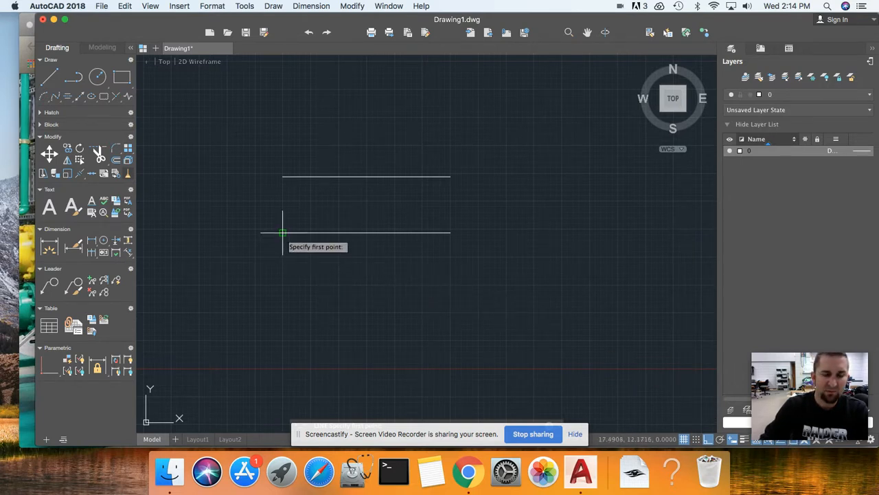
- Draw a vertical line from the lower line's left end to close the rectangle's left side
left_click(282, 234)
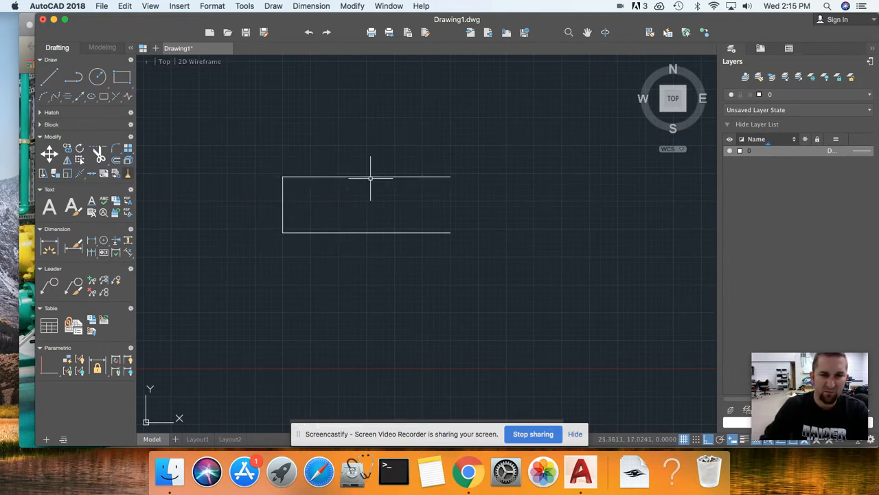
mouse_move(279, 196)
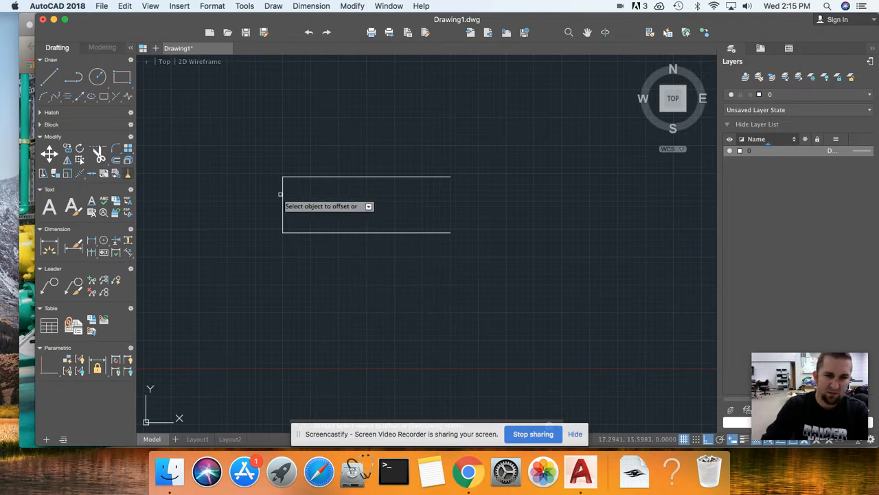
mouse_move(469, 334)
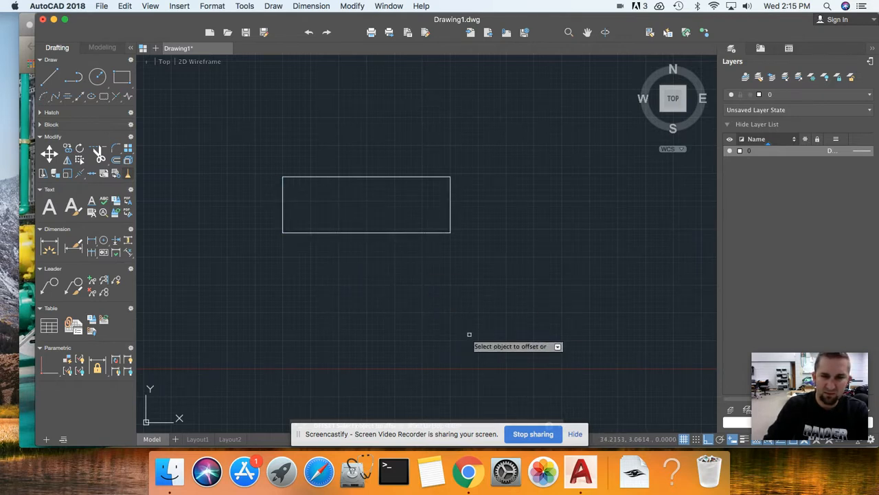
mouse_move(440, 206)
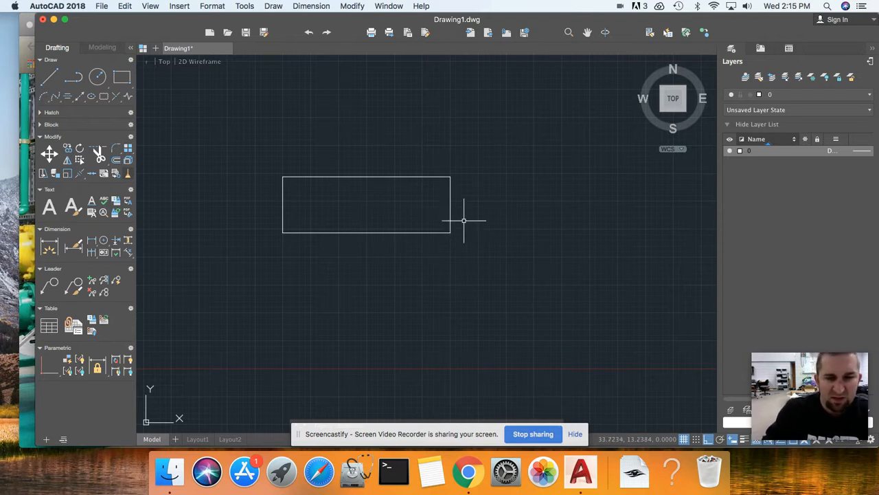
mouse_move(458, 297)
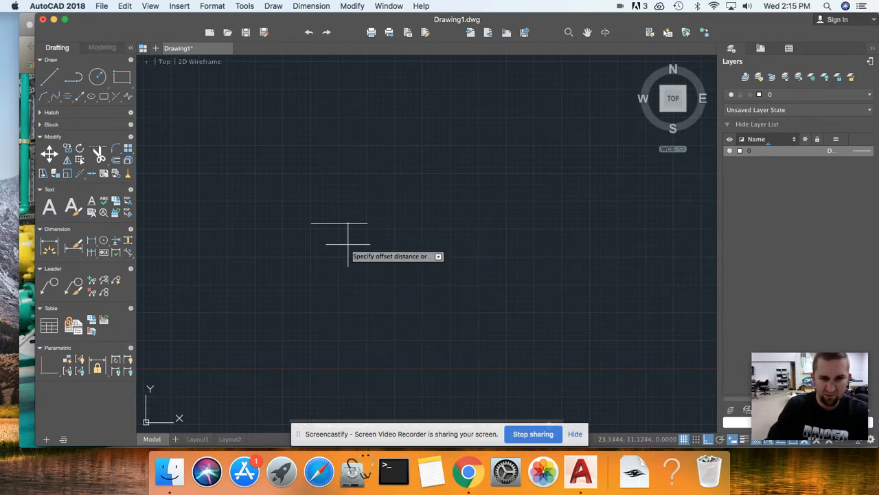
- Offset the line 2.5 units down and begin the small rectangle's left vertical side
type("2.5")
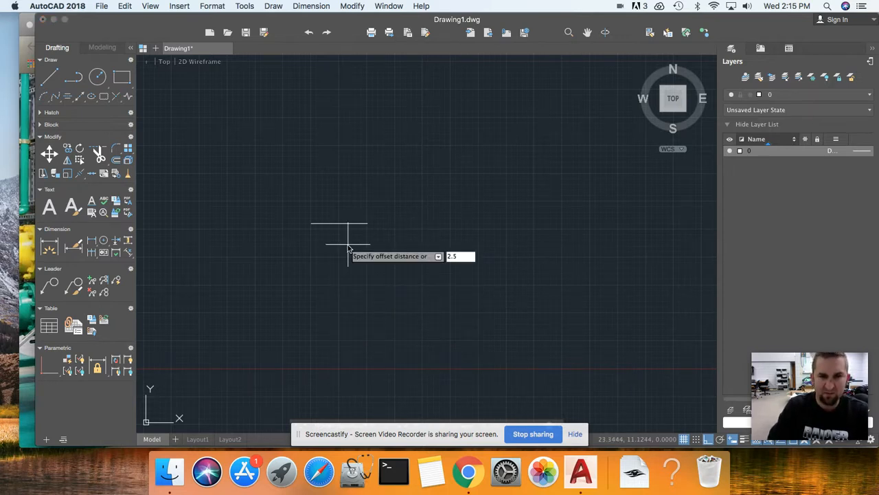
key("Enter")
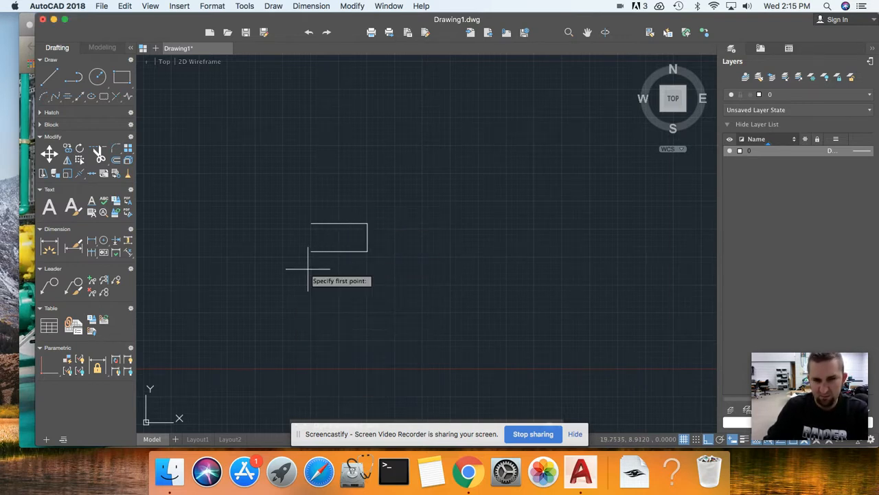
left_click(312, 227)
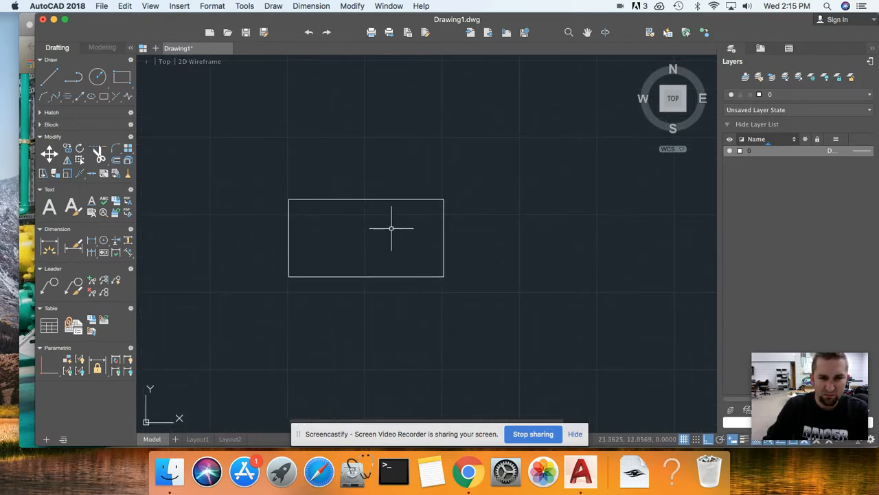
left_click_drag(391, 228, 315, 300)
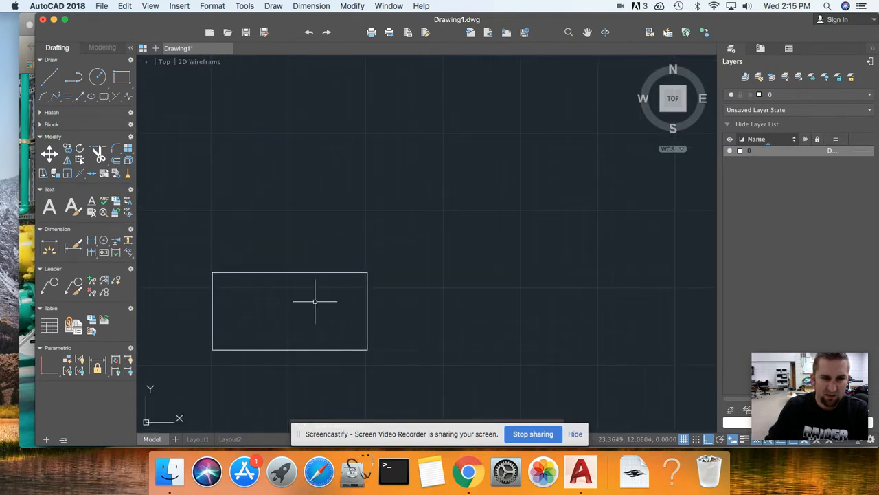
mouse_move(183, 183)
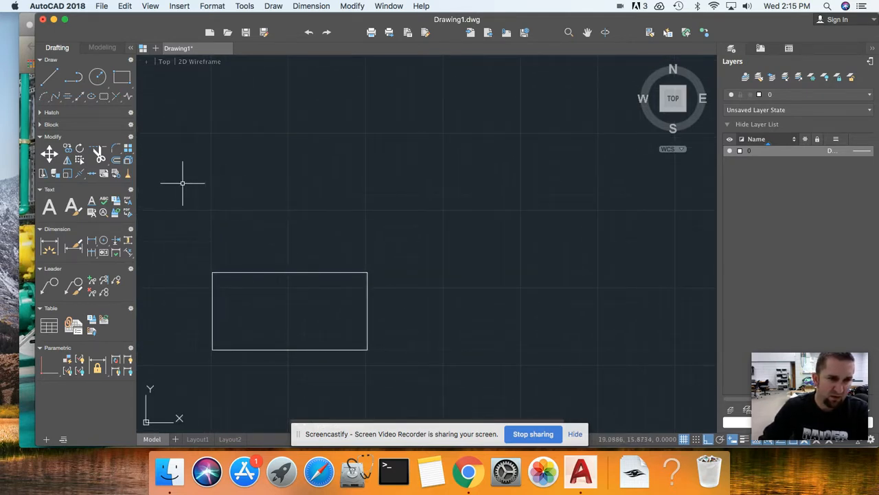
mouse_move(262, 188)
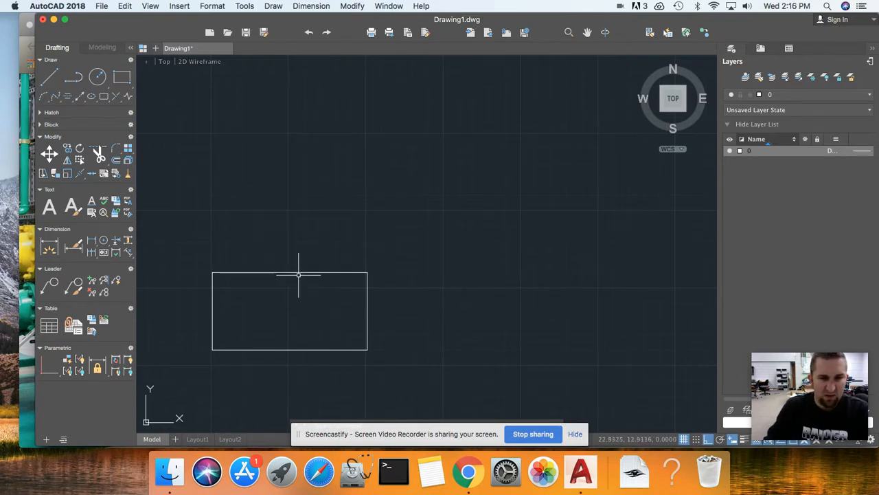
mouse_move(367, 300)
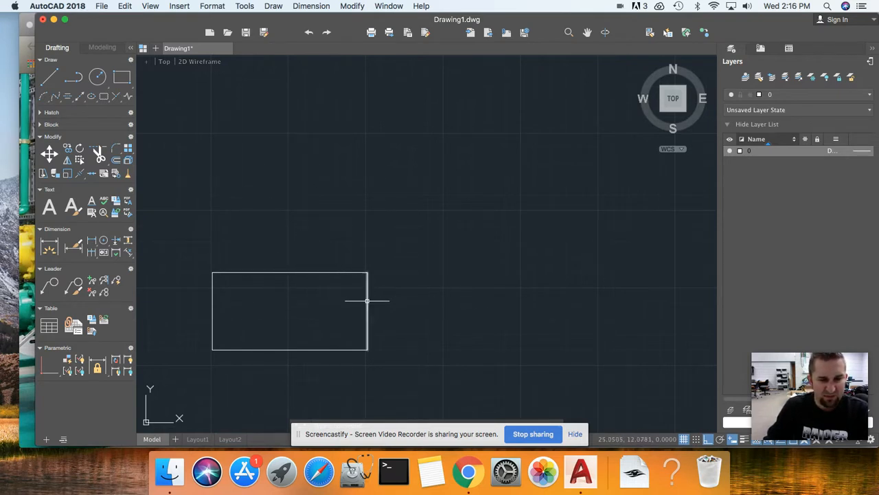
mouse_move(412, 286)
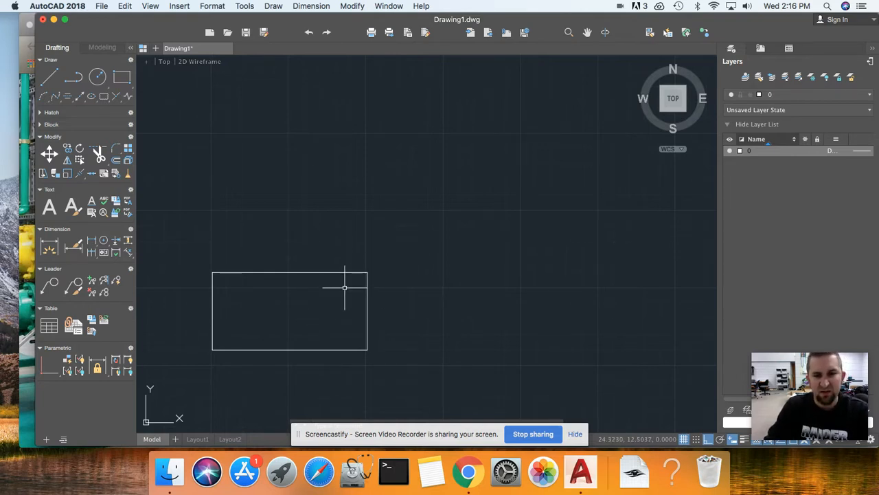
mouse_move(208, 223)
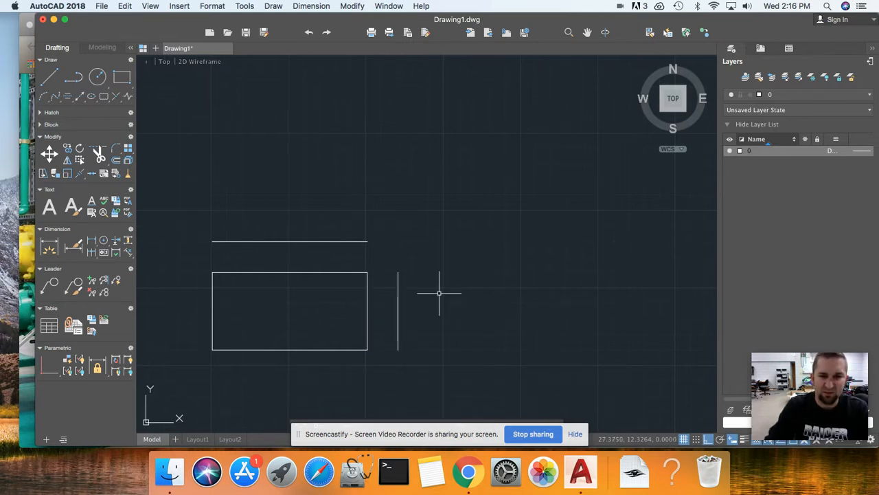
mouse_move(433, 274)
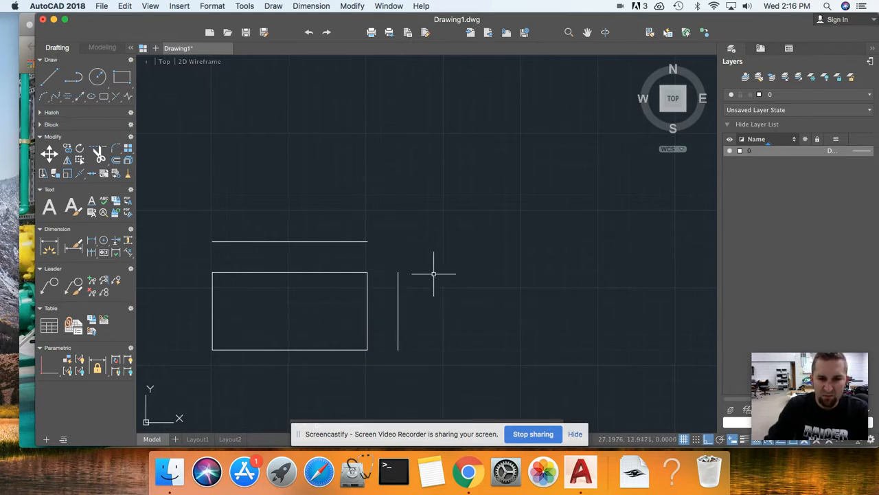
mouse_move(398, 236)
type("d")
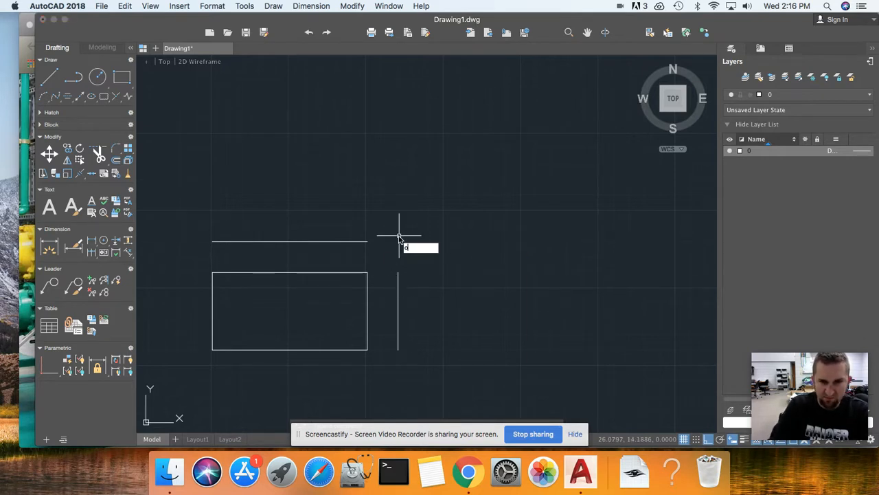
- Offset the edges by 1 for gap lines and begin closing the upper rectangle's right side
type("1")
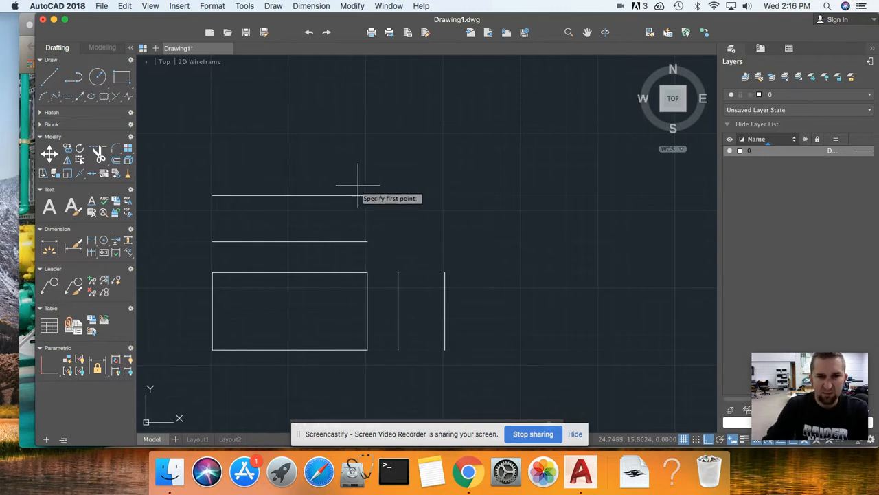
left_click(357, 185)
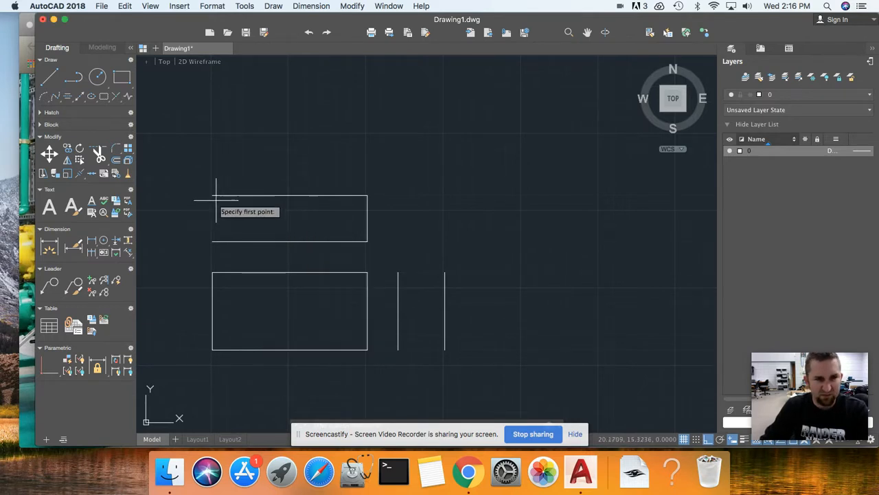
mouse_move(381, 264)
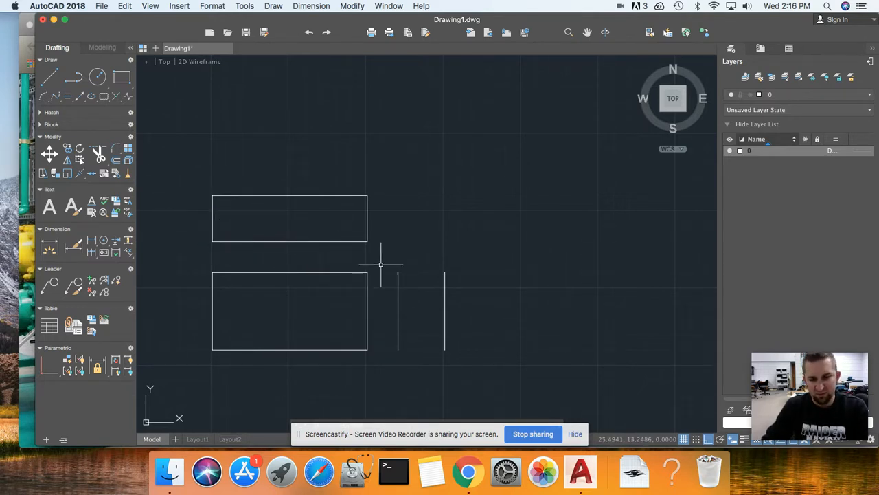